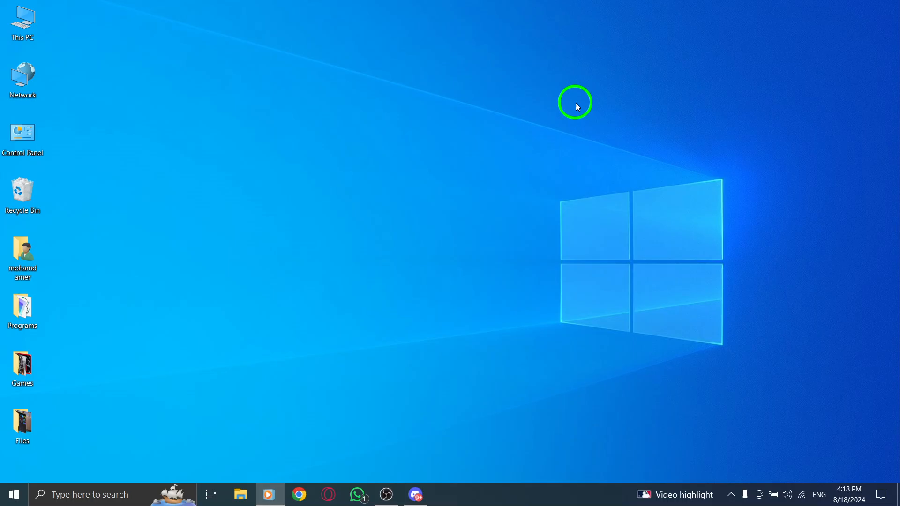
pyautogui.moveTo(525, 221)
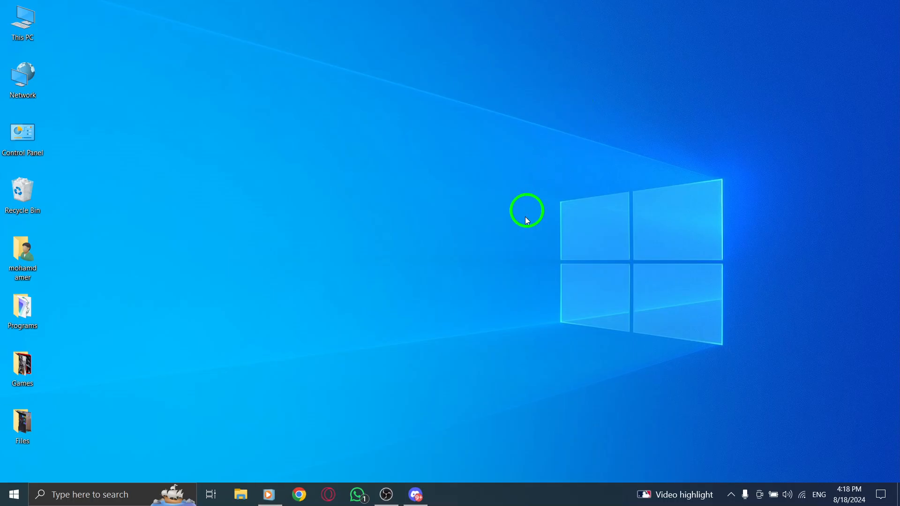
# - Launch Discord from the taskbar, landing on the Friends page
pyautogui.click(415, 494)
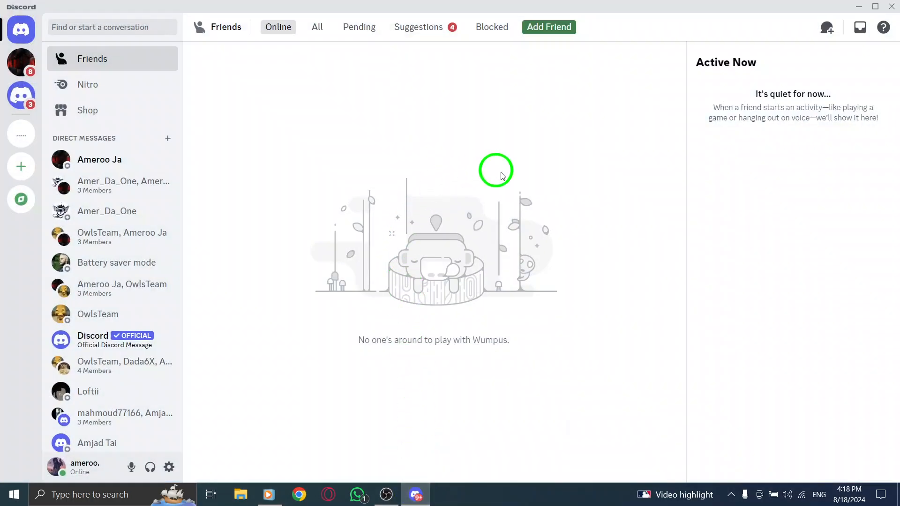
pyautogui.moveTo(424, 199)
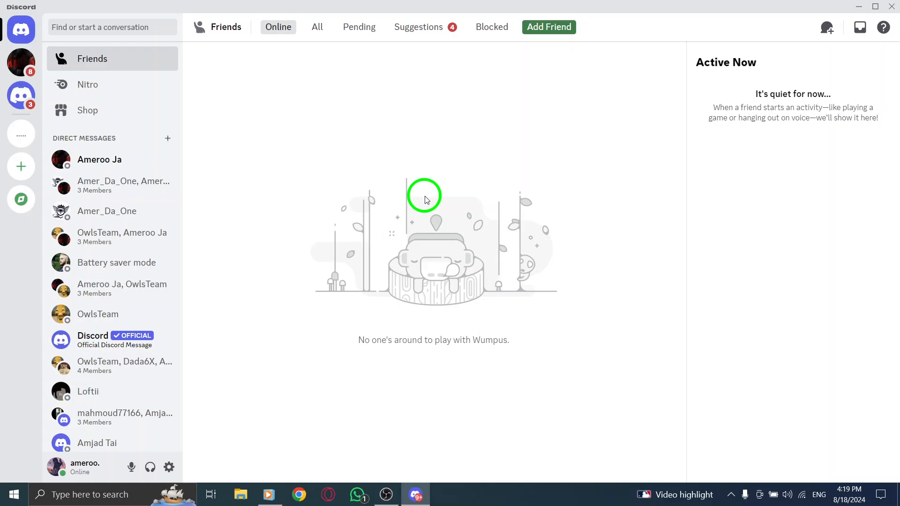
pyautogui.moveTo(169, 467)
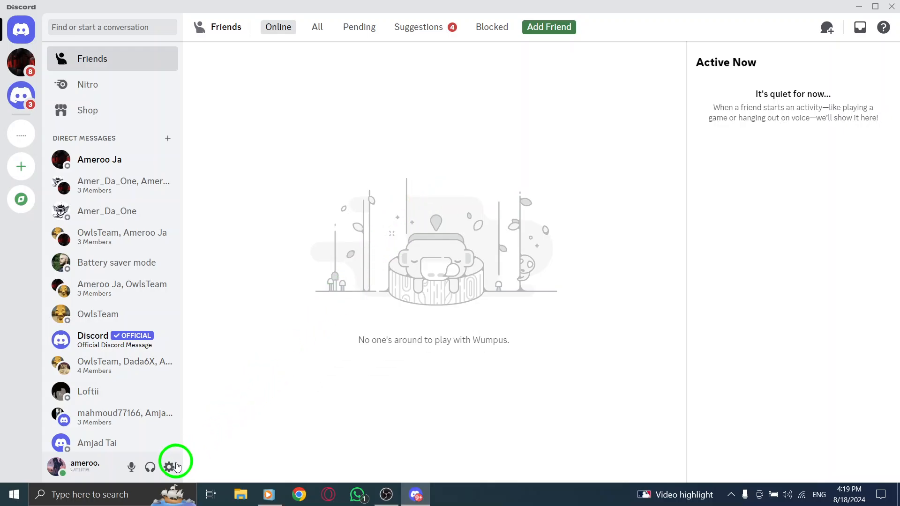
pyautogui.moveTo(169, 466)
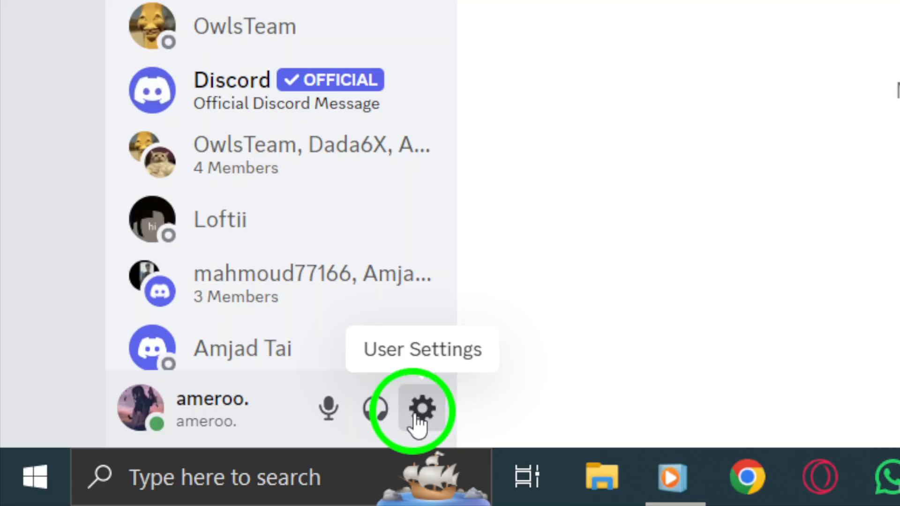
# - Go to User Settings and select Privacy & Safety
pyautogui.click(421, 409)
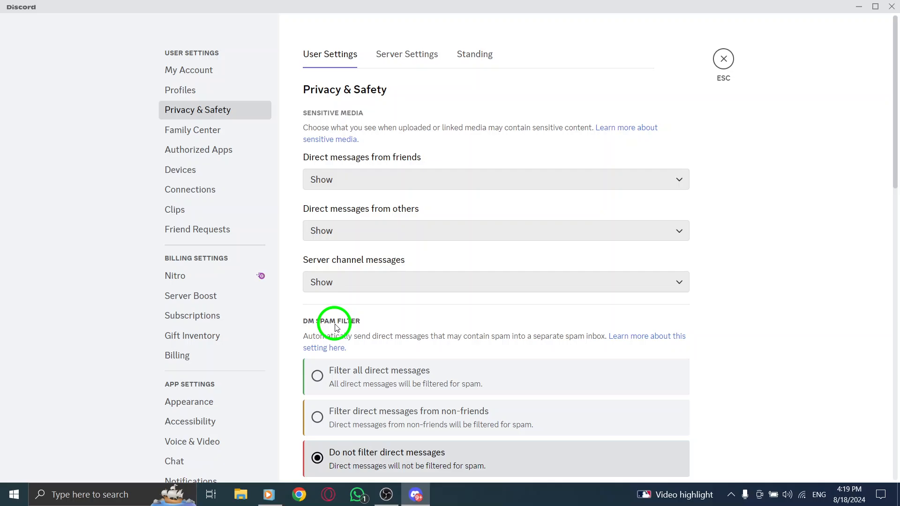
# - Under Server Privacy Defaults, enable 'Allow direct messages from server members'
pyautogui.scroll(-3)
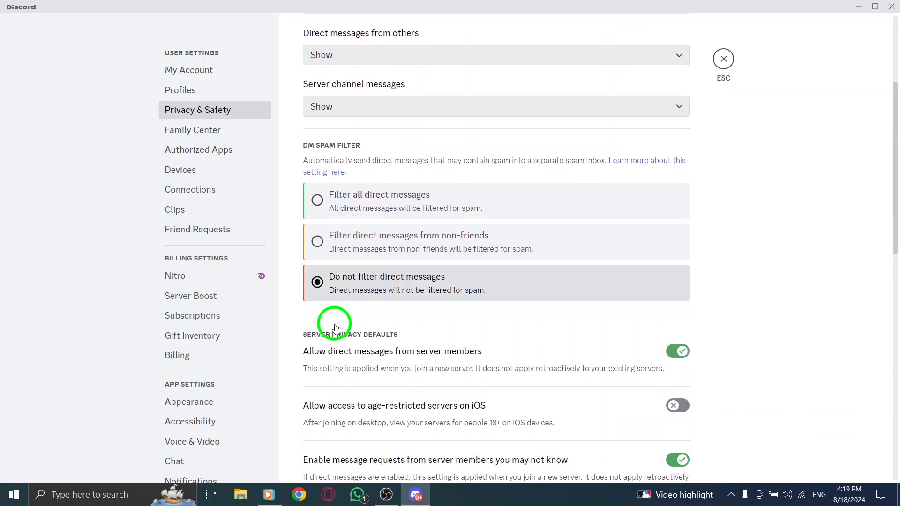
pyautogui.scroll(-3)
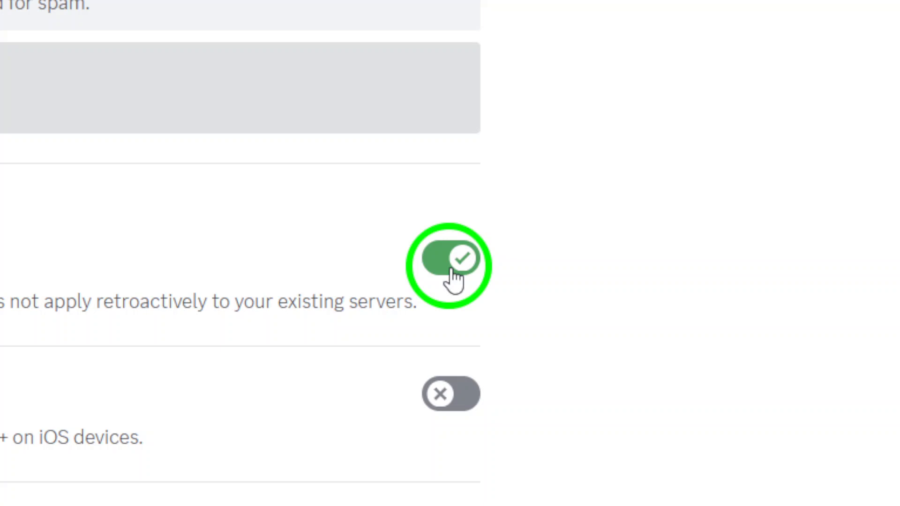
pyautogui.click(450, 258)
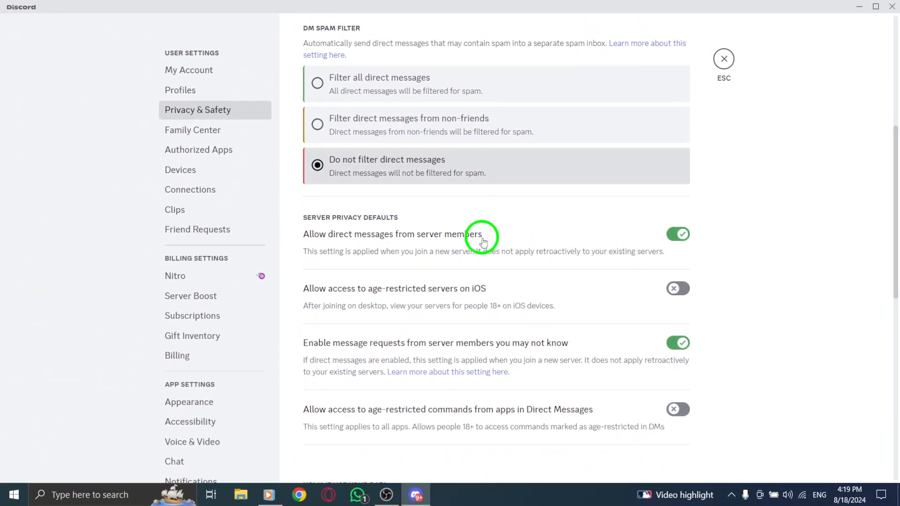
pyautogui.moveTo(412, 260)
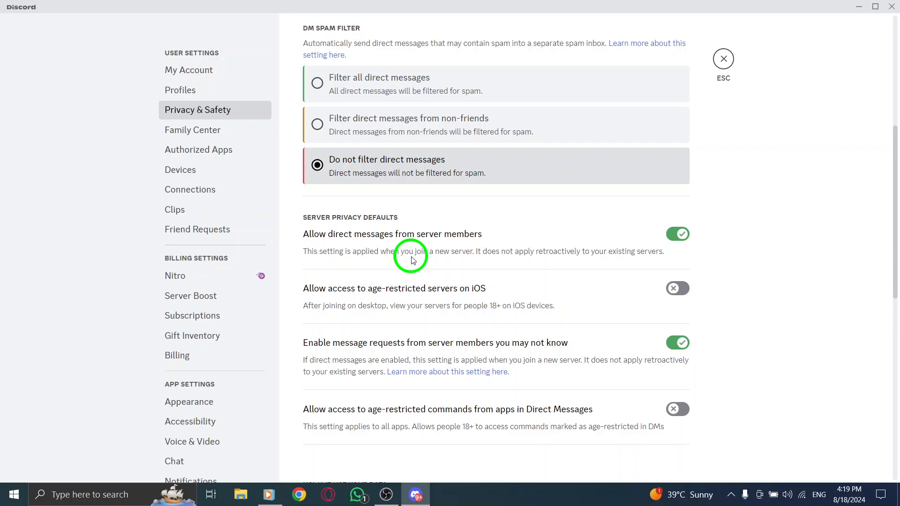
pyautogui.moveTo(613, 132)
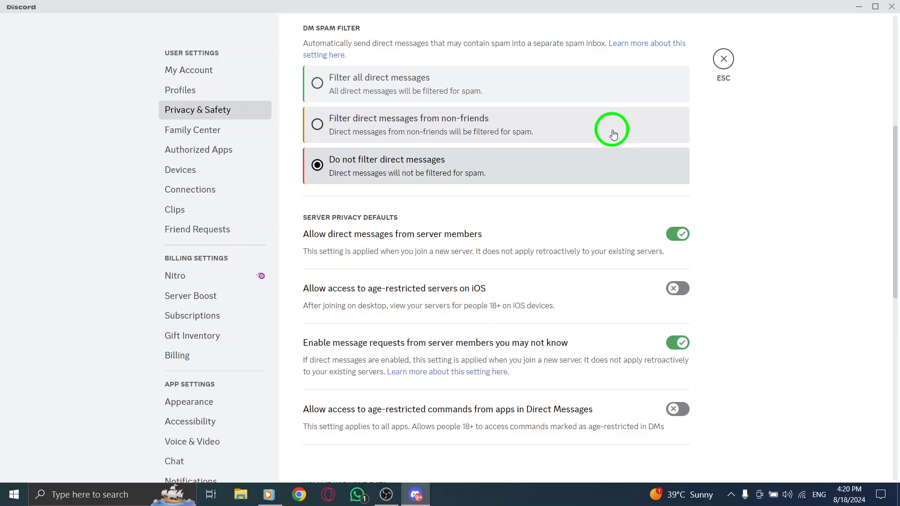
# - Leave settings and restore the Discord window down to a smaller size
pyautogui.click(723, 58)
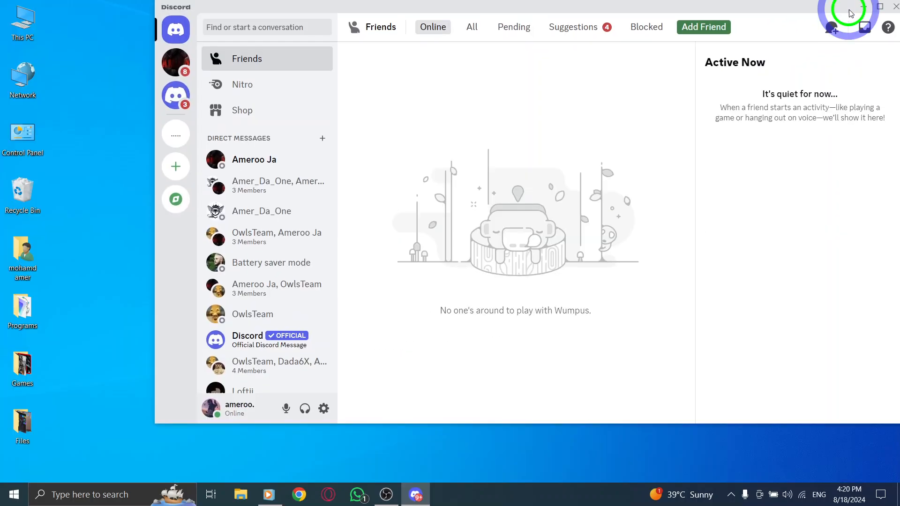